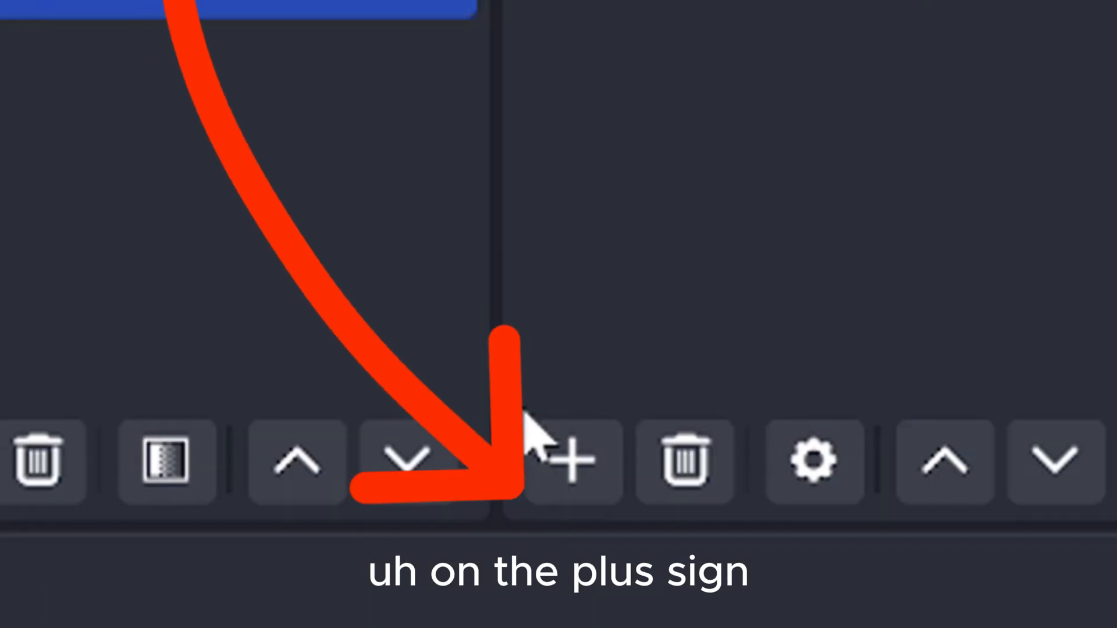
- Add a Text (GDI+) source to Scene 2 reading 'code:OJ7'
{"action": "left_click", "coordinate": [197, 580]}
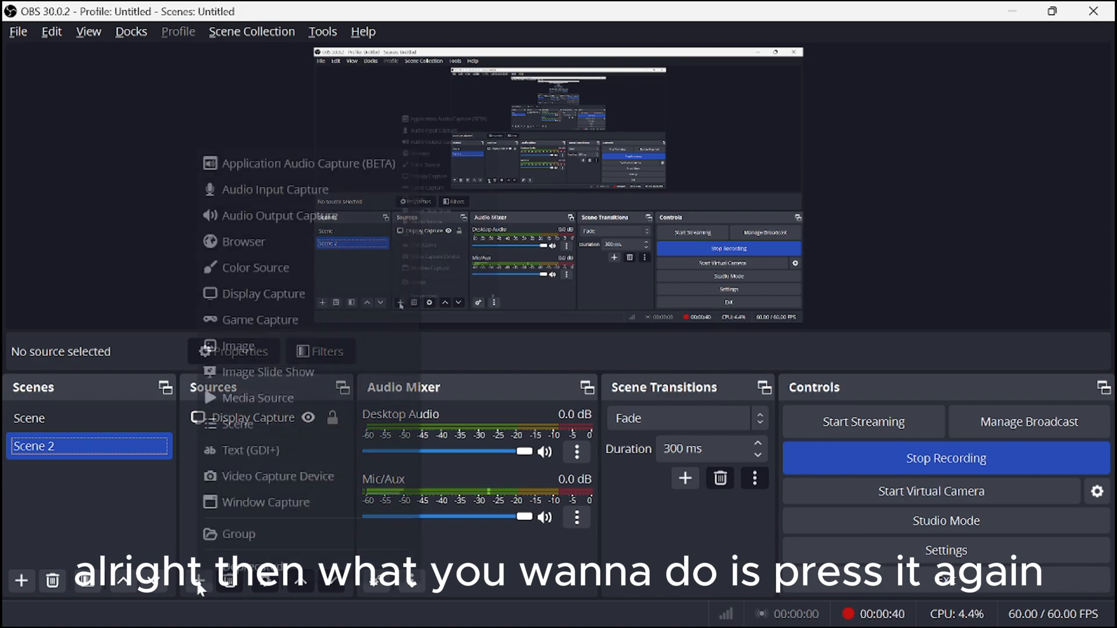
{"action": "left_click", "coordinate": [251, 450]}
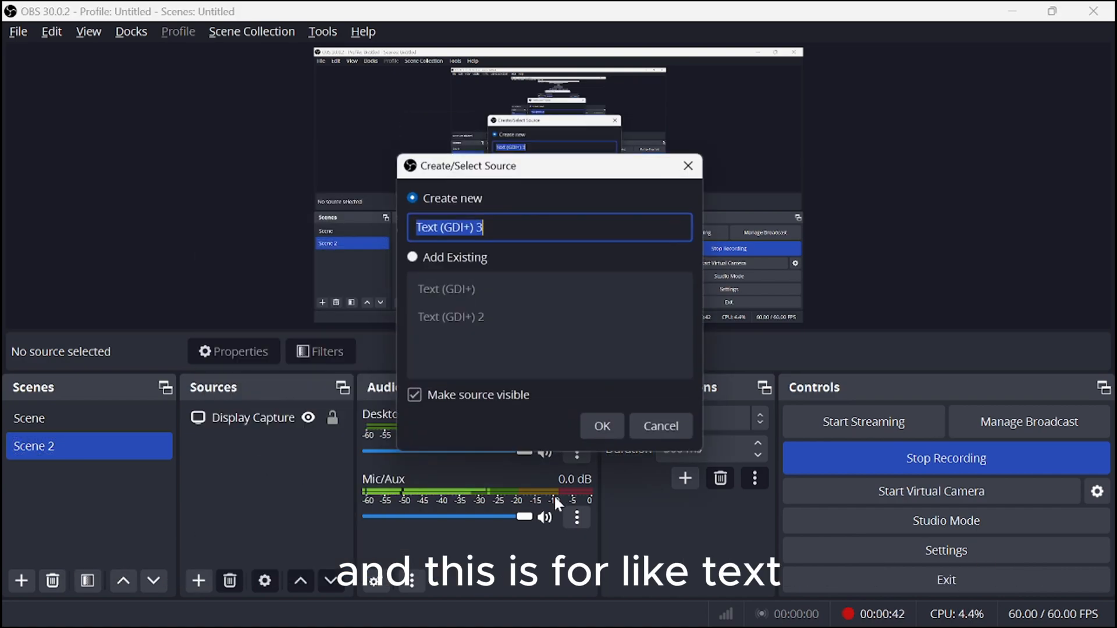
{"action": "left_click", "coordinate": [600, 425]}
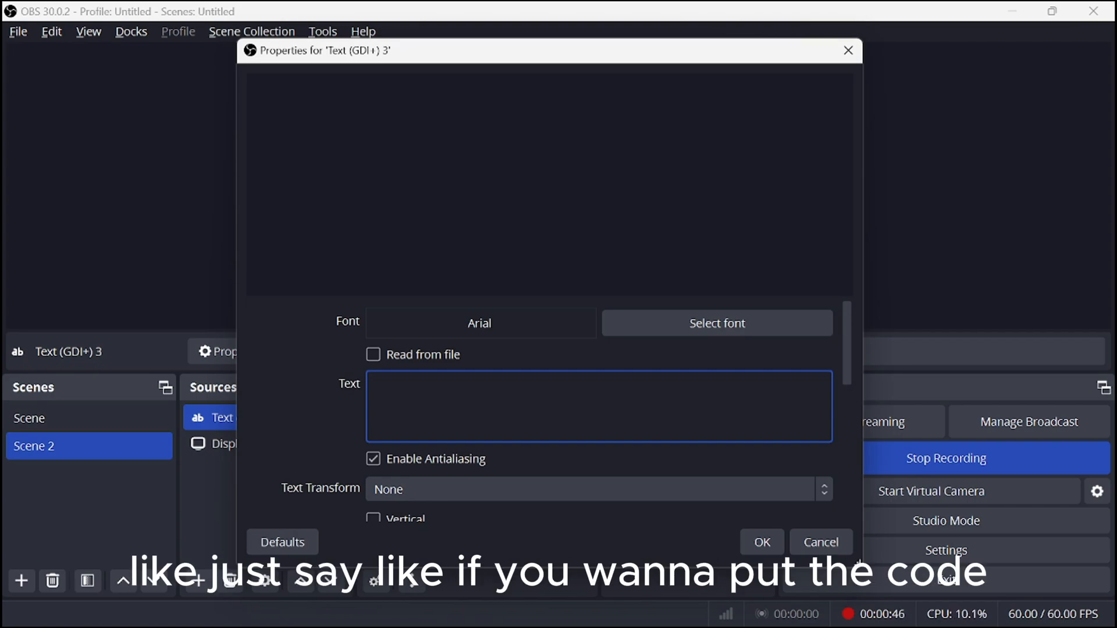
{"action": "type", "text": "code"}
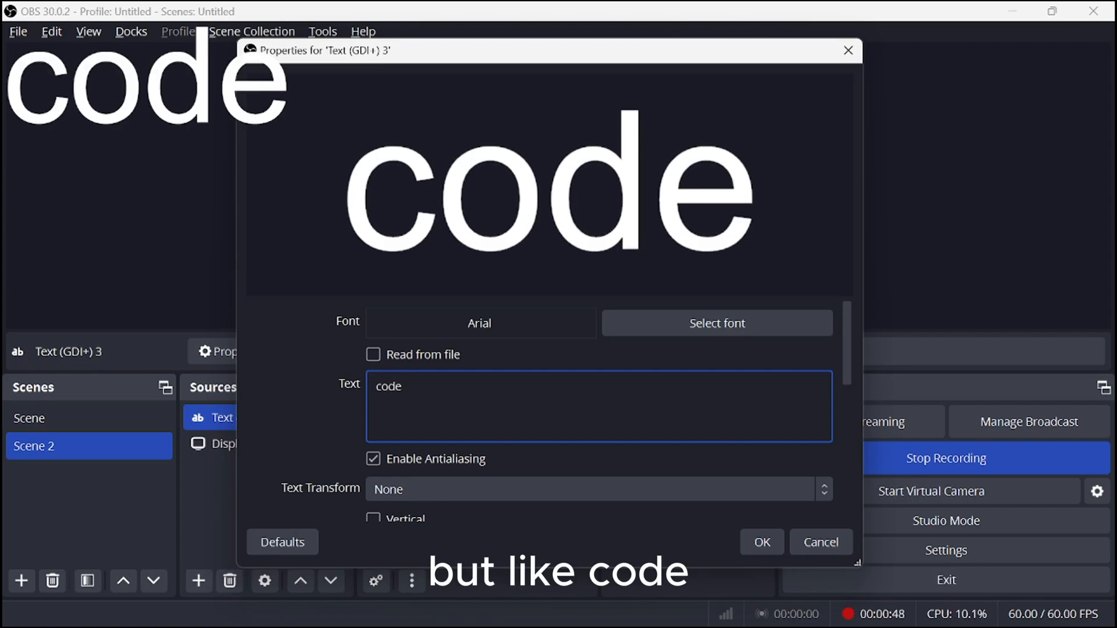
{"action": "type", "text": ":OJ7"}
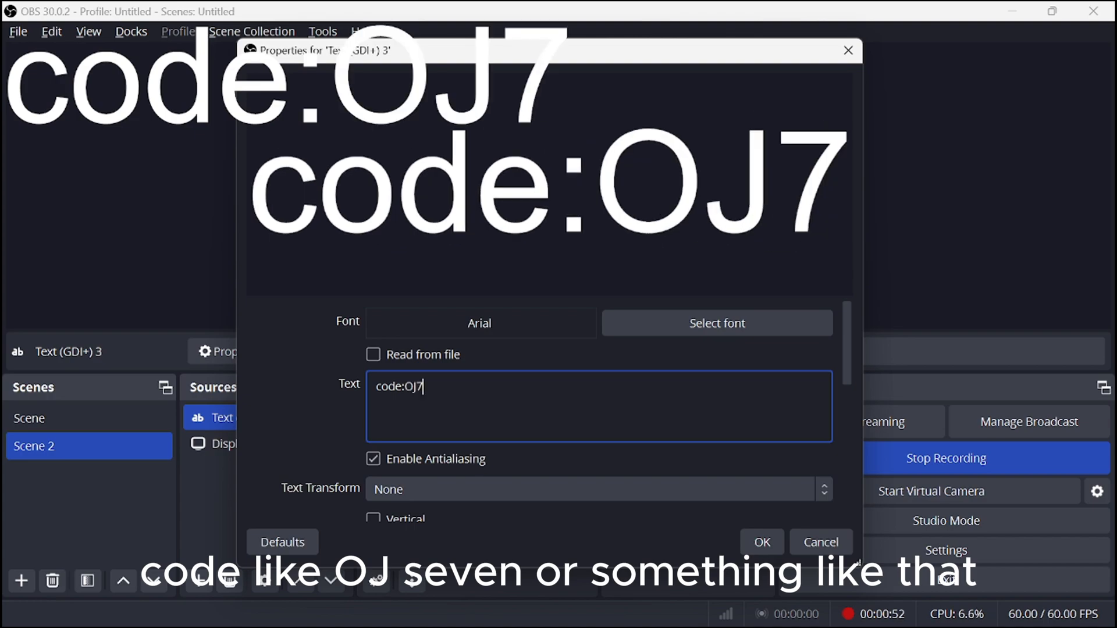
{"action": "left_click", "coordinate": [761, 542]}
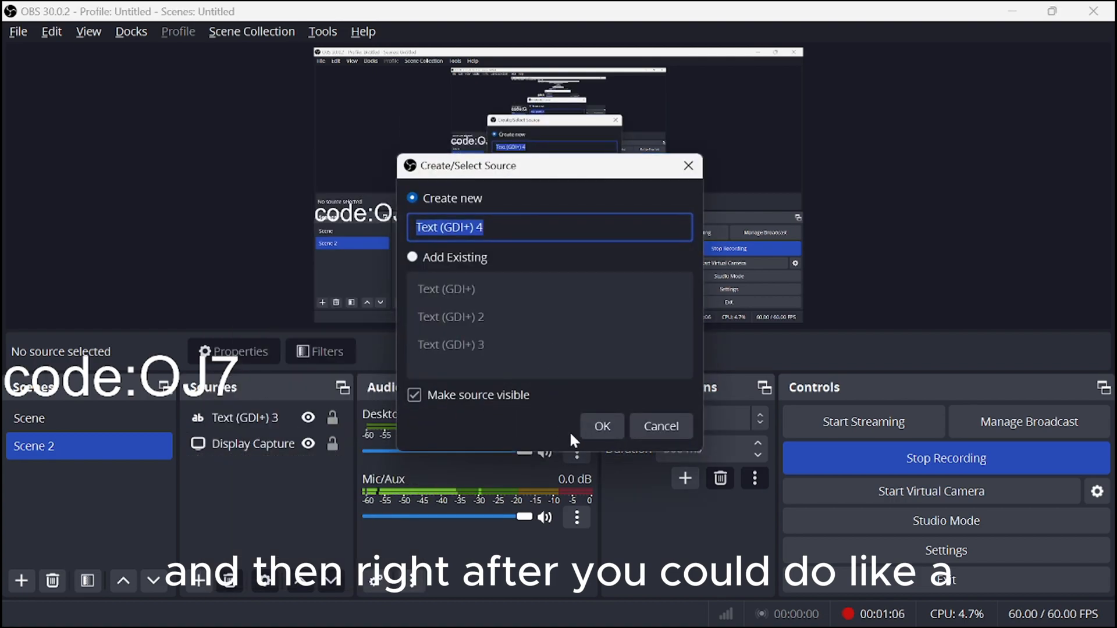
- Create a fourth text source reading 'Goal 2000 subs' beneath the code overlay
{"action": "left_click", "coordinate": [601, 426]}
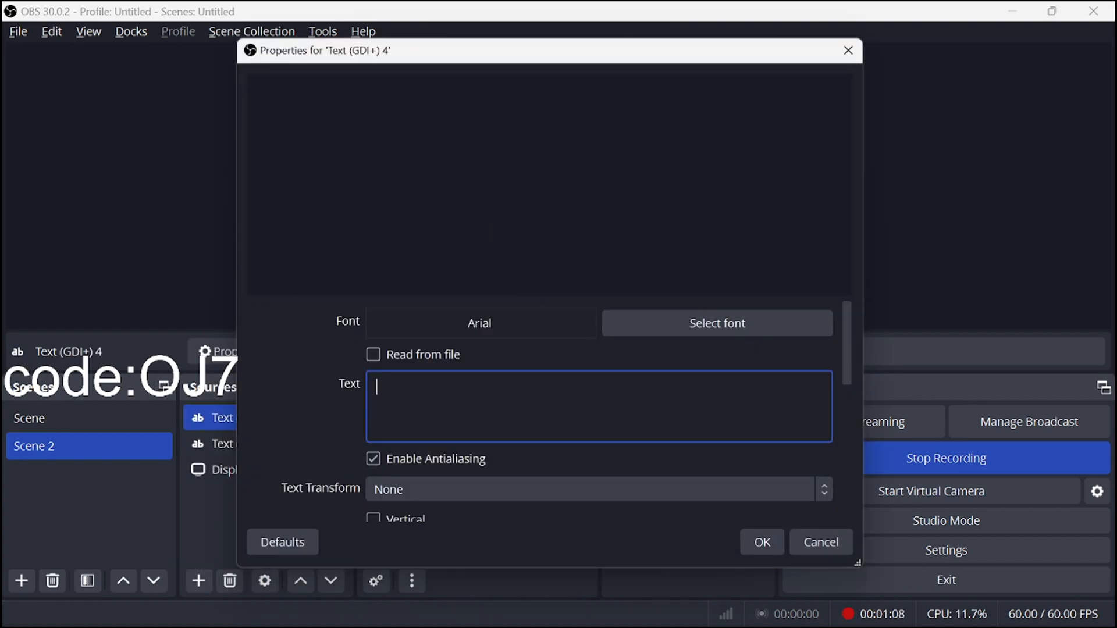
{"action": "type", "text": "Goal"}
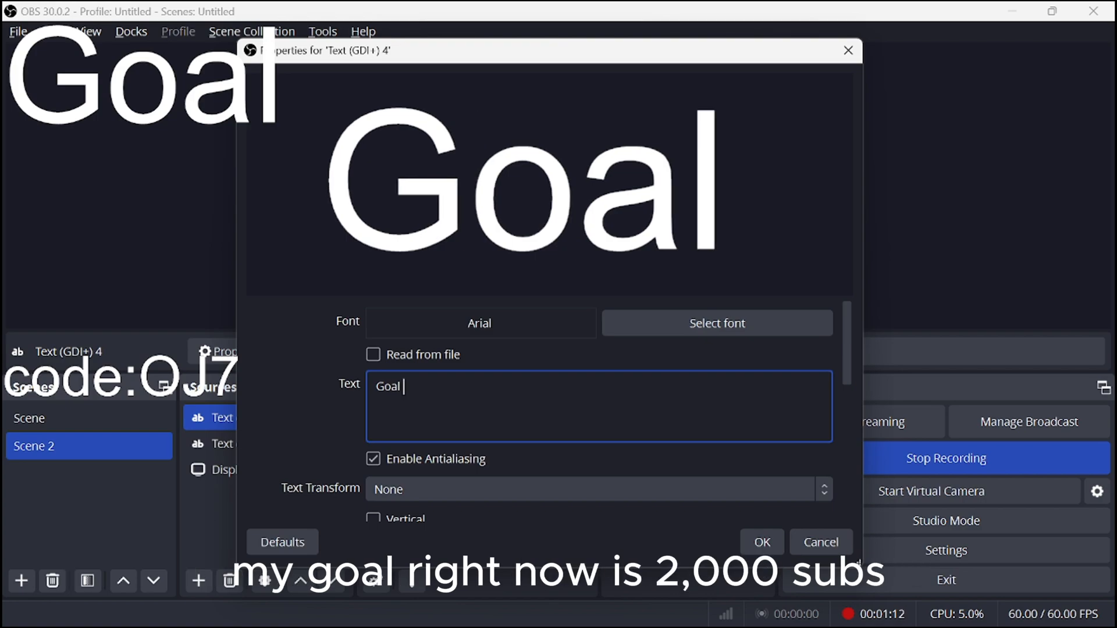
{"action": "type", "text": "2000"}
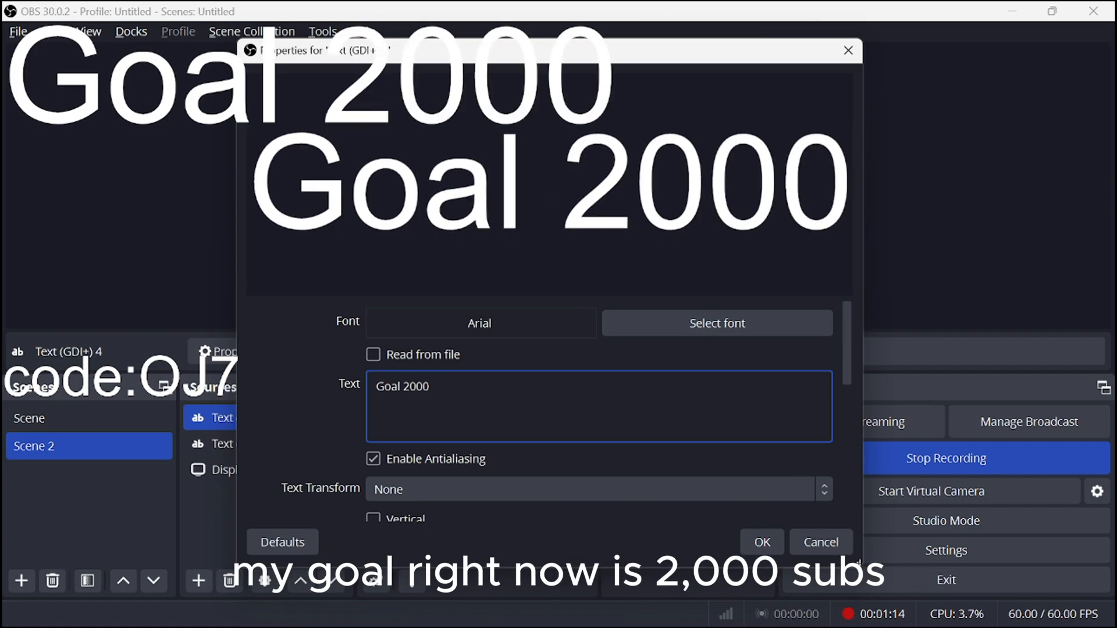
{"action": "type", "text": "subs"}
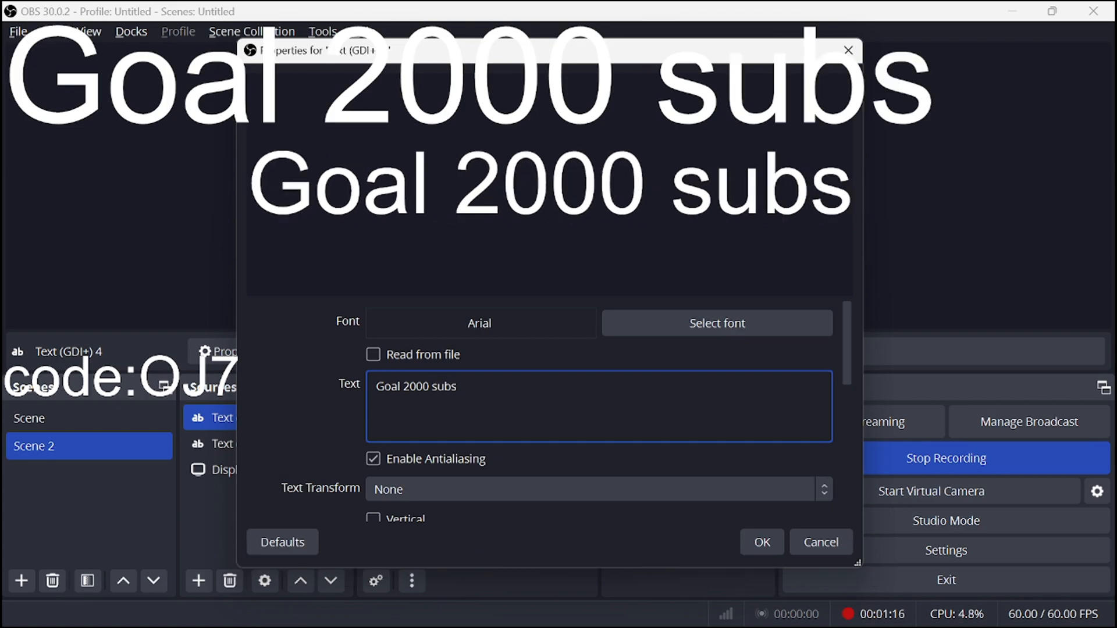
{"action": "left_click", "coordinate": [760, 542]}
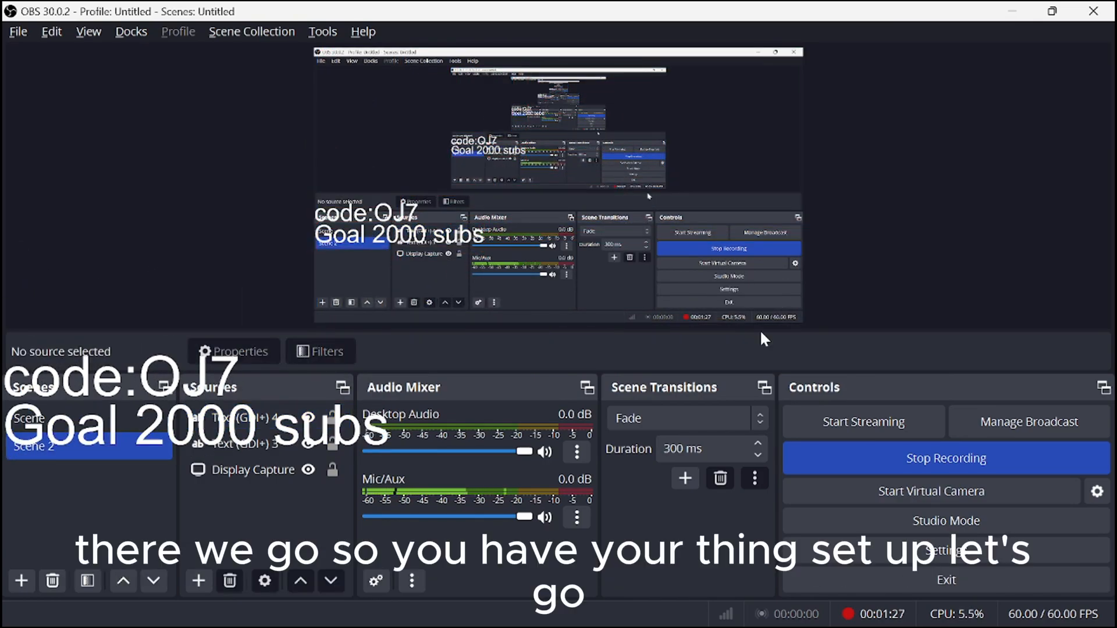
{"action": "mouse_move", "coordinate": [742, 602]}
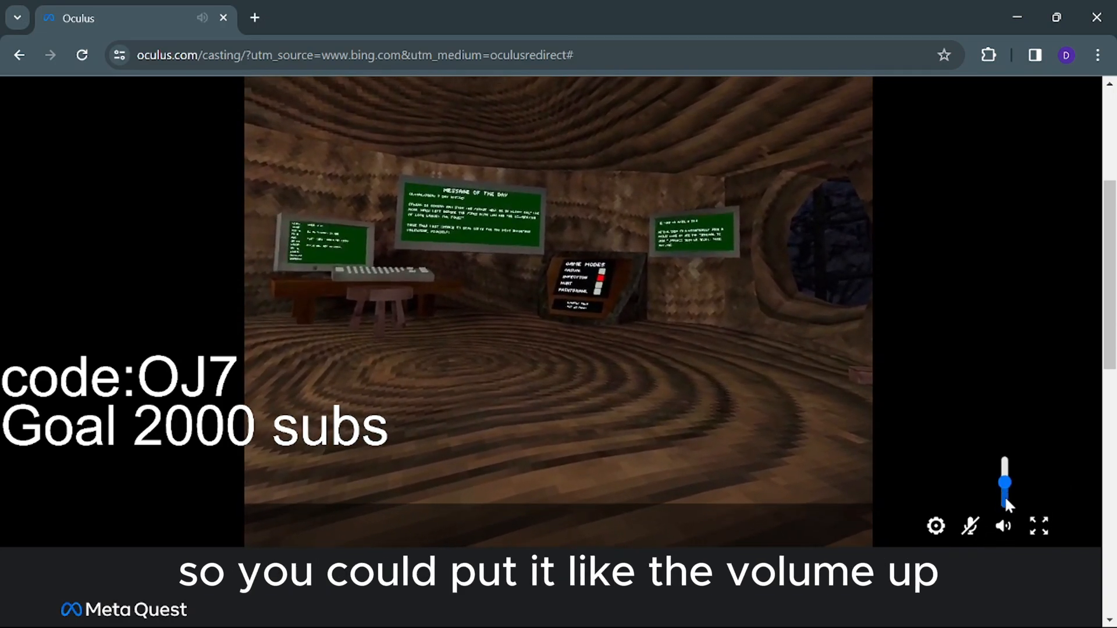
- Raise the Meta Quest cast player's volume and toggle its microphone
{"action": "left_click", "coordinate": [969, 526]}
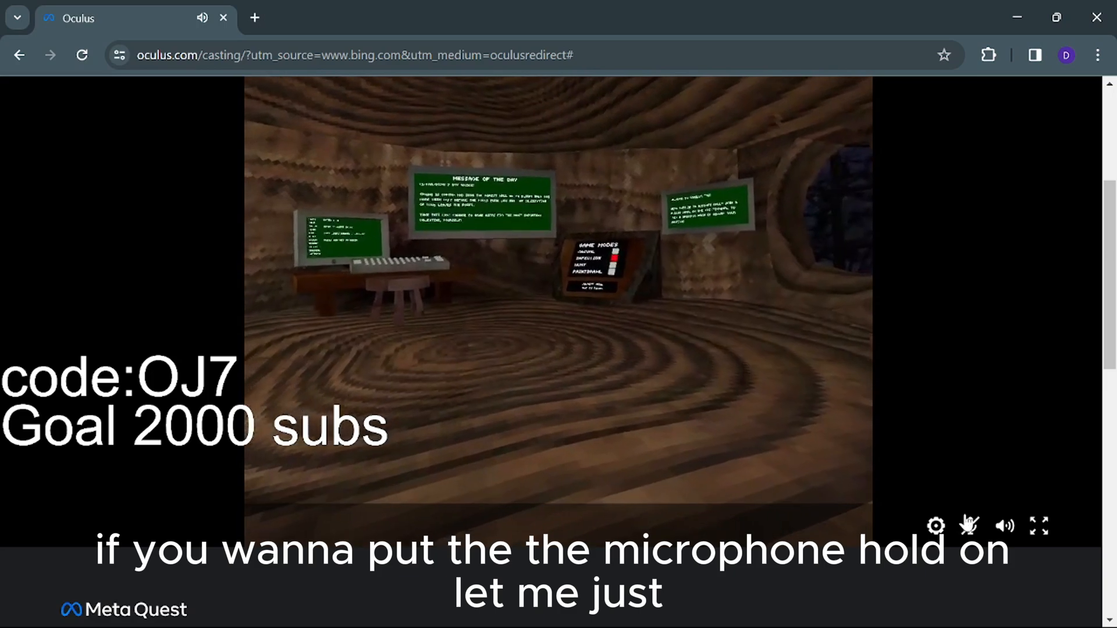
{"action": "left_click", "coordinate": [1038, 526]}
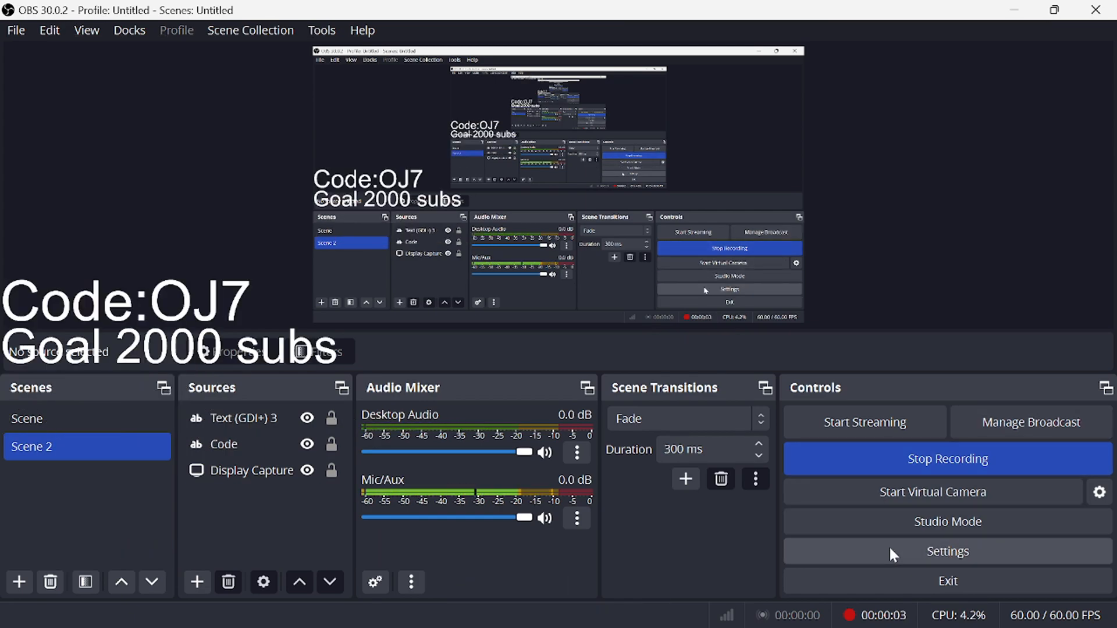
- Open OBS Settings on the Stream page with YouTube as the service
{"action": "left_click", "coordinate": [946, 551]}
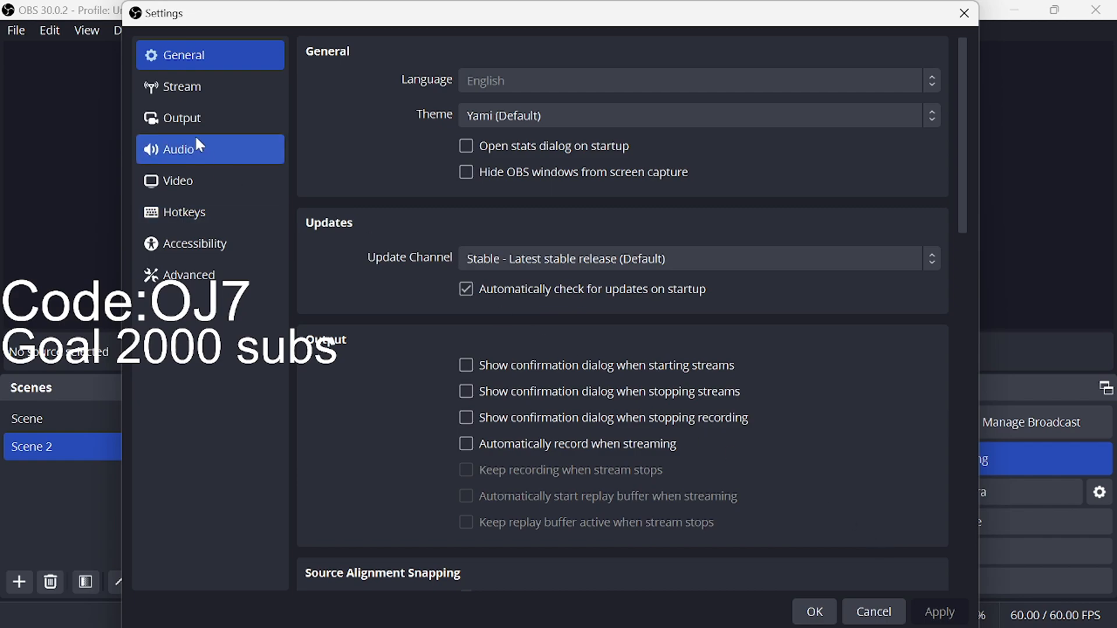
{"action": "left_click", "coordinate": [182, 87]}
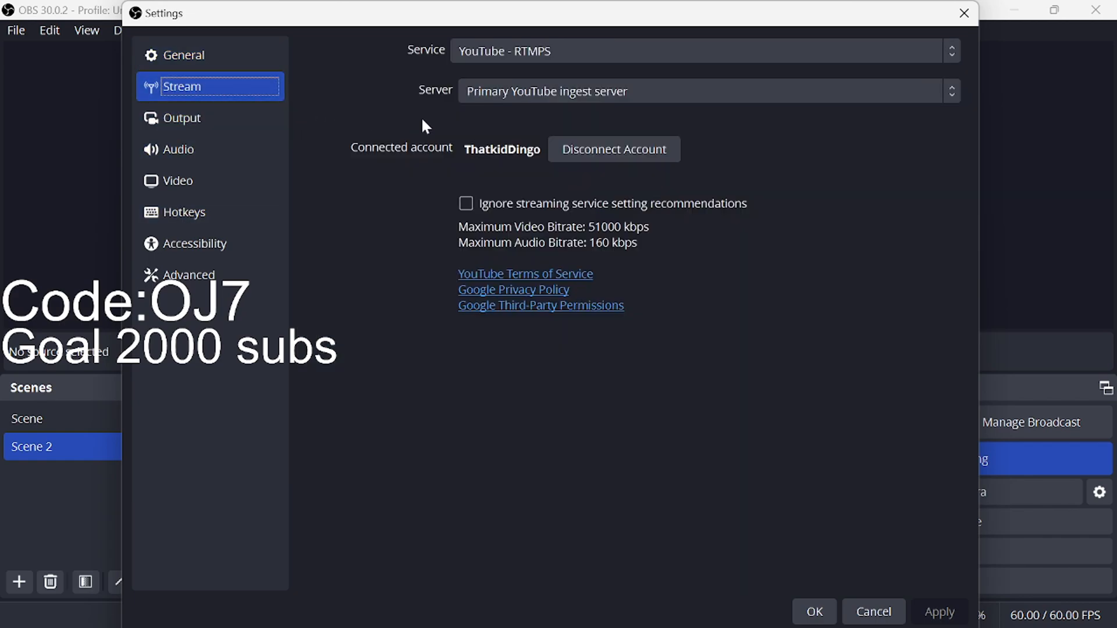
{"action": "mouse_move", "coordinate": [614, 162]}
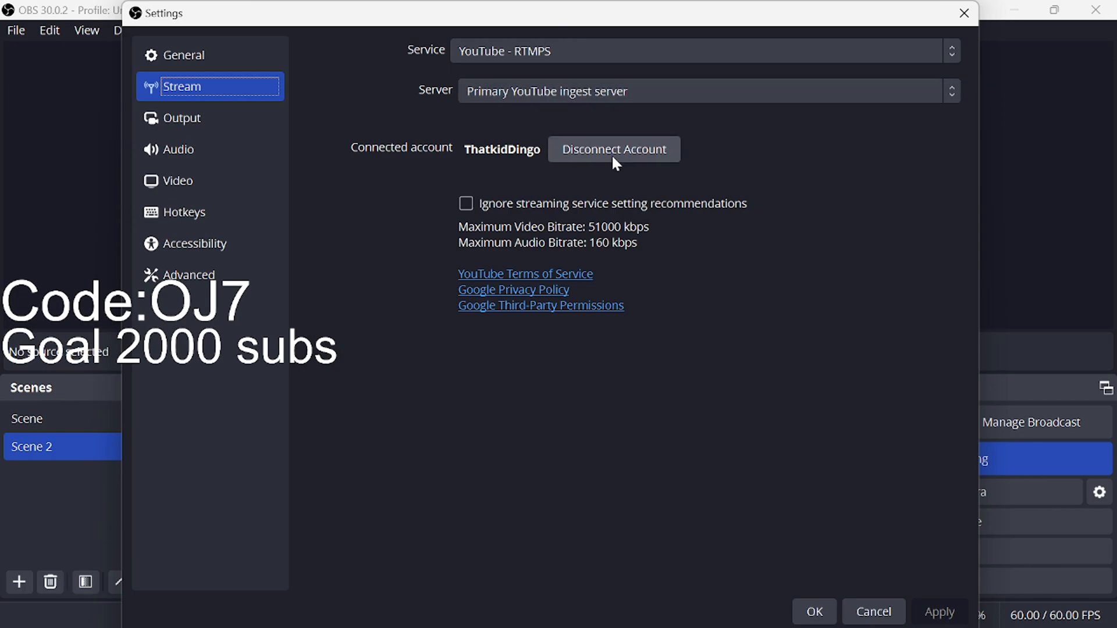
{"action": "left_click", "coordinate": [701, 51]}
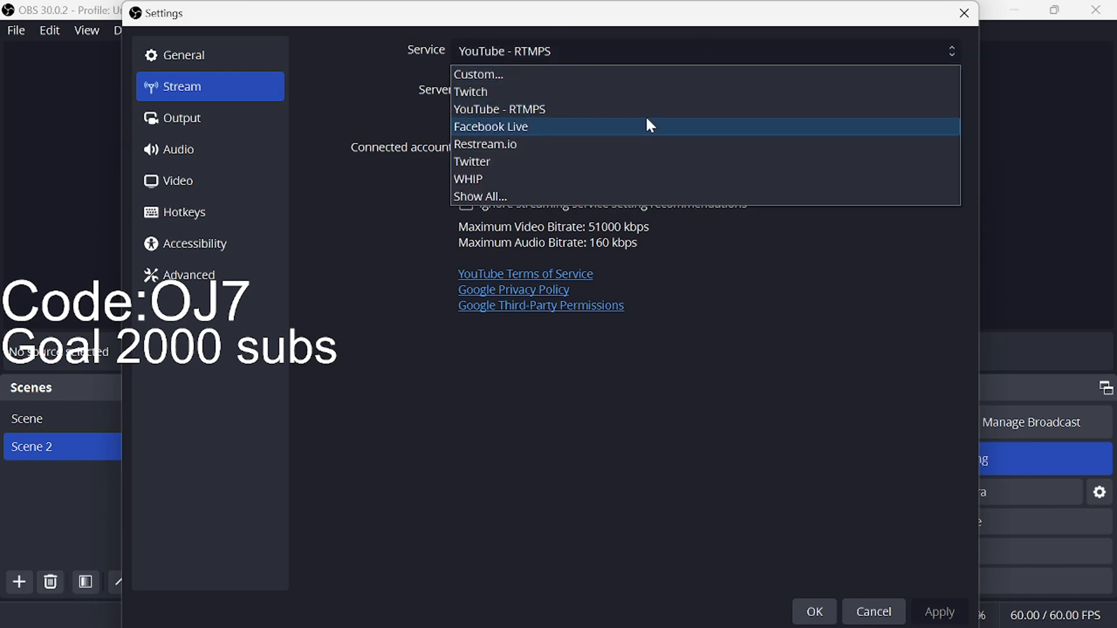
{"action": "mouse_move", "coordinate": [654, 91]}
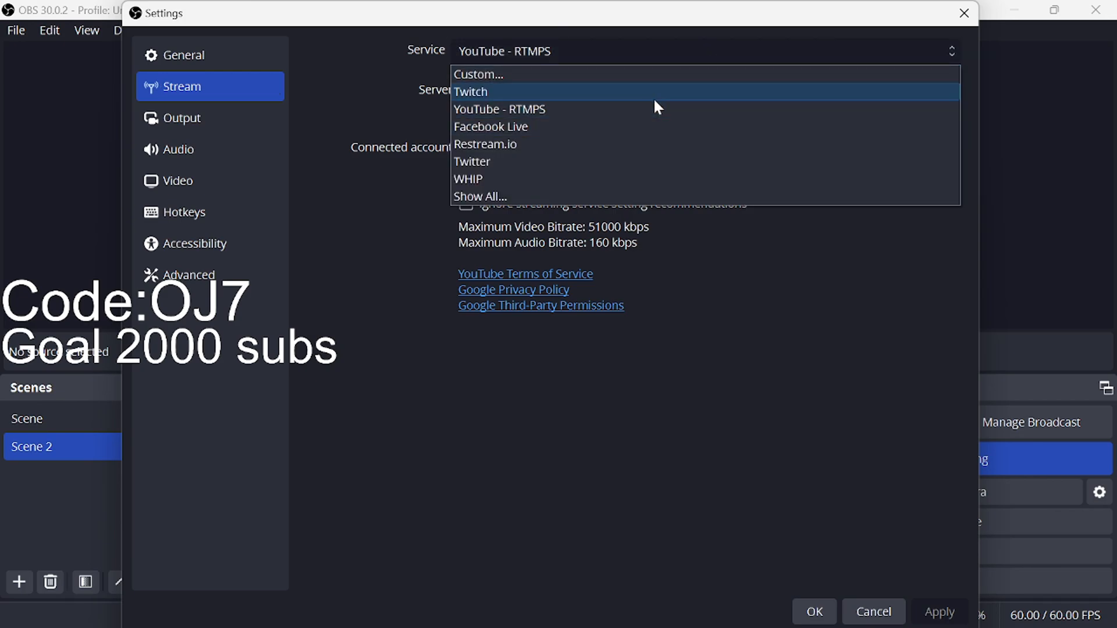
{"action": "mouse_move", "coordinate": [649, 109]}
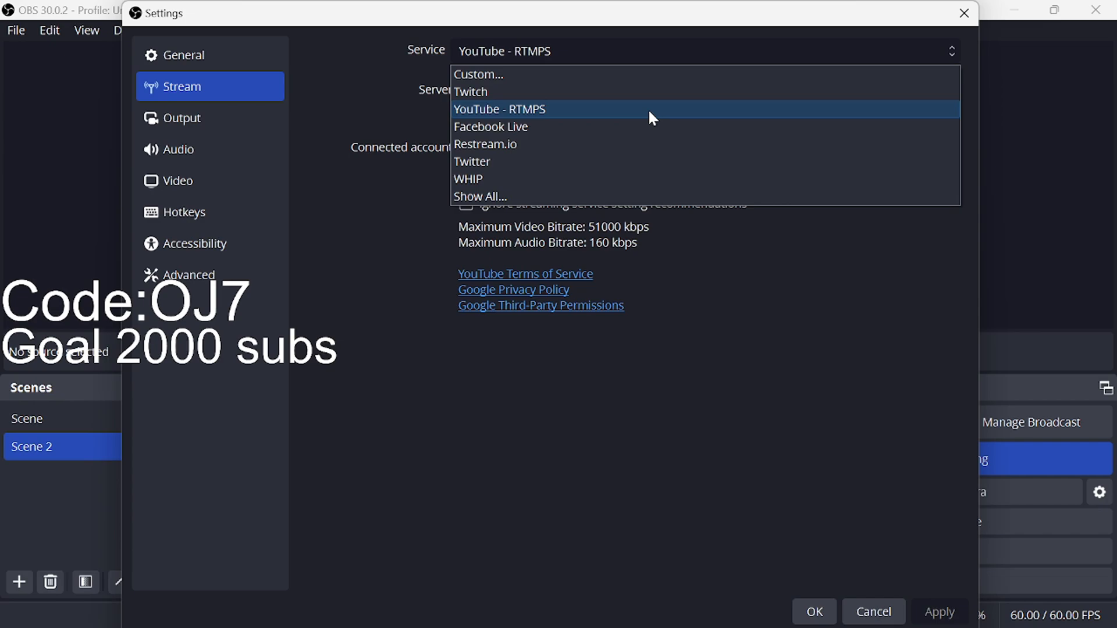
{"action": "mouse_move", "coordinate": [531, 144]}
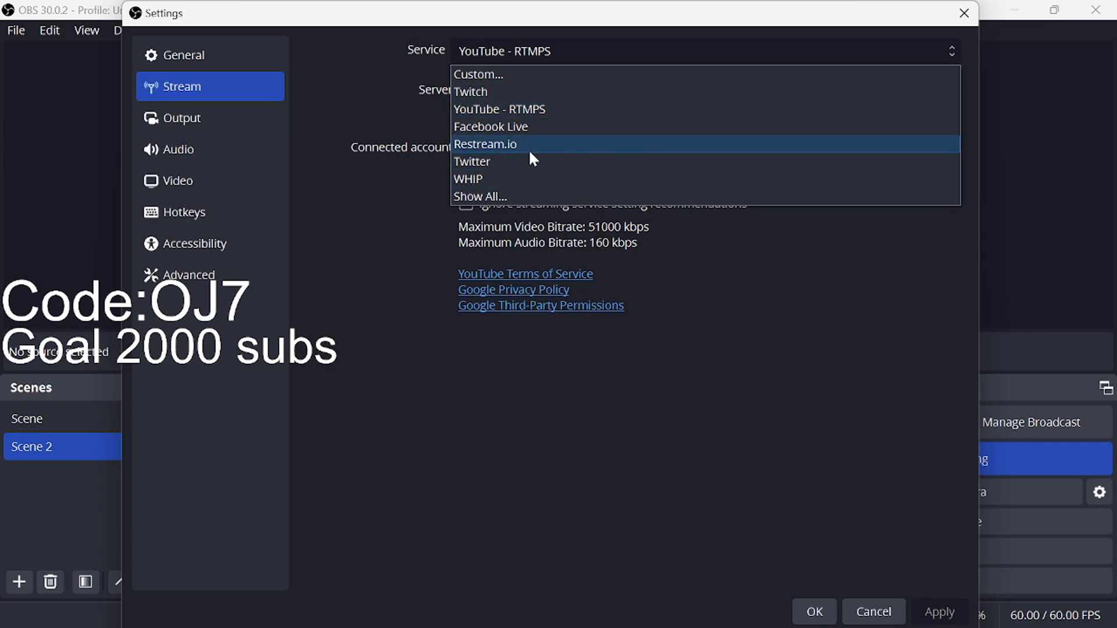
{"action": "left_click", "coordinate": [498, 109]}
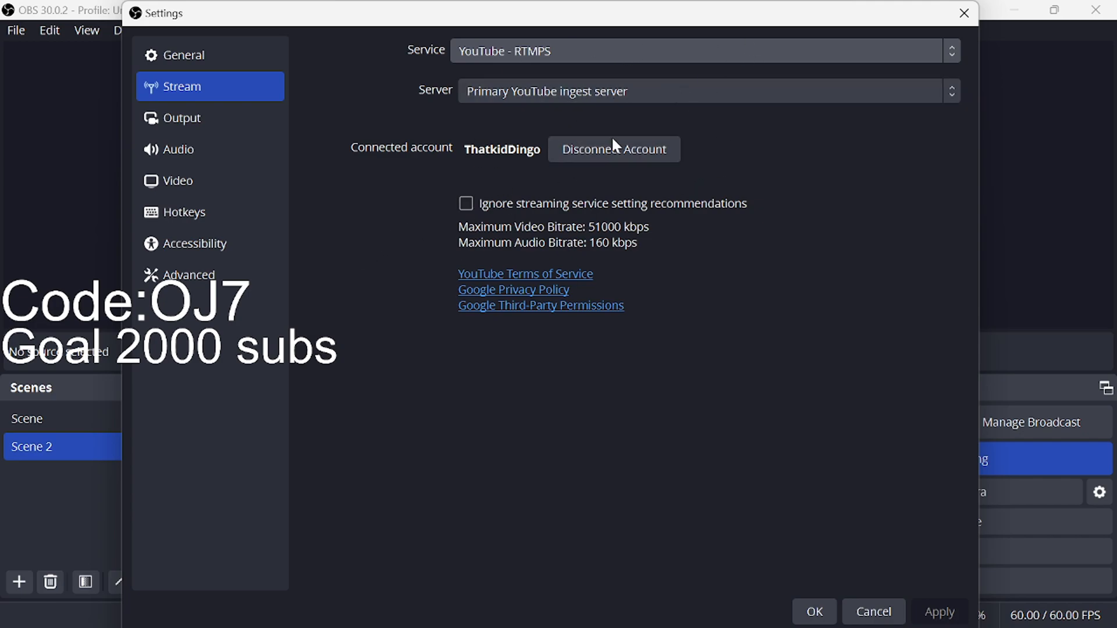
{"action": "mouse_move", "coordinate": [436, 139]}
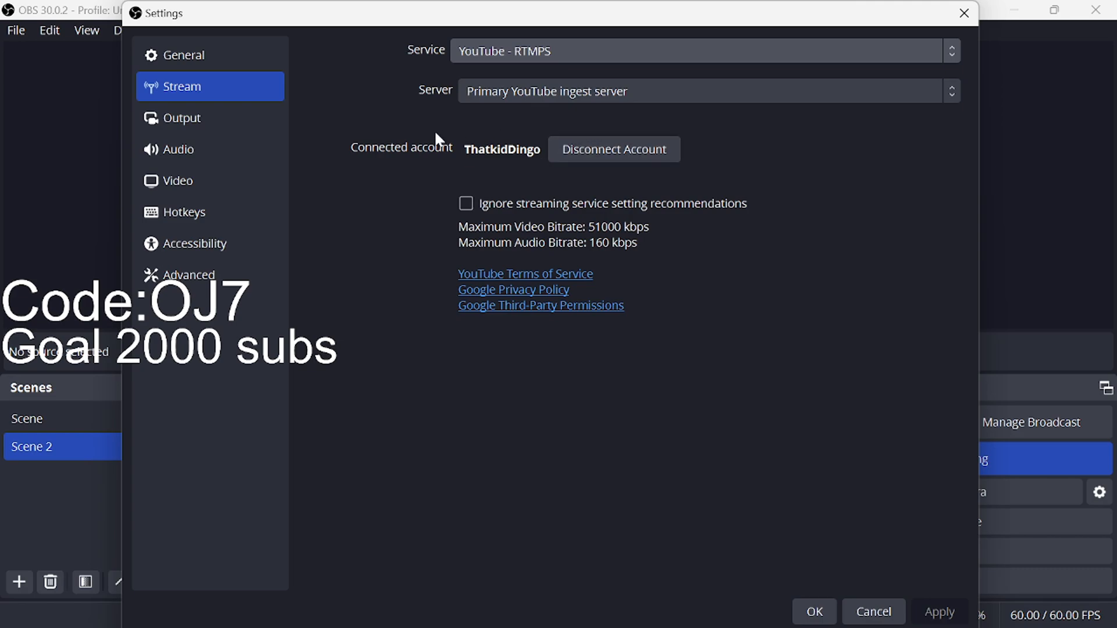
{"action": "mouse_move", "coordinate": [834, 371]}
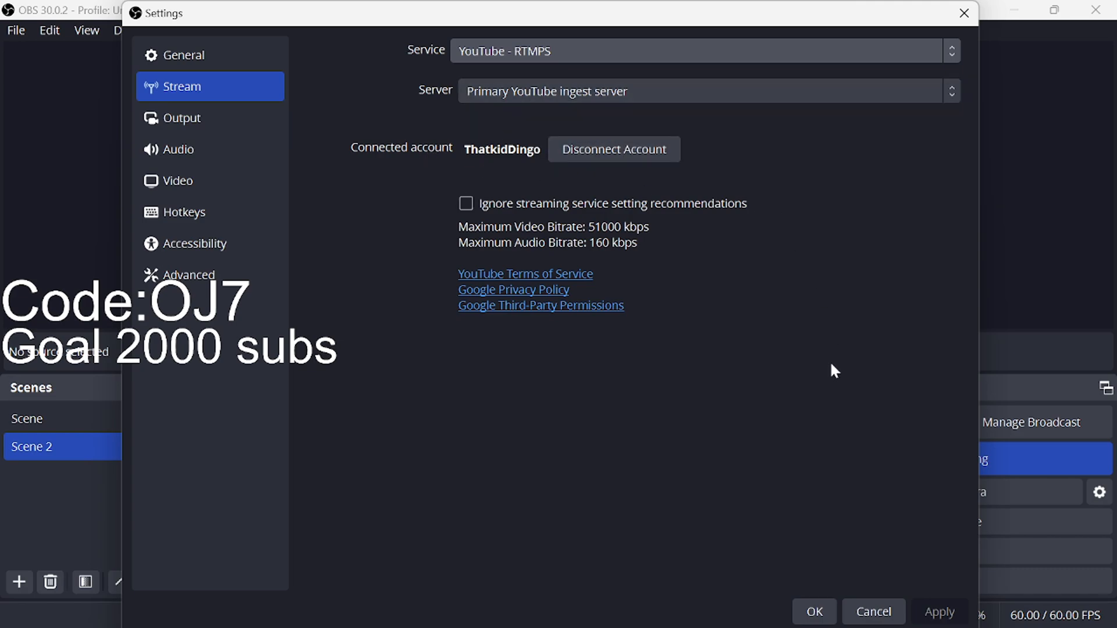